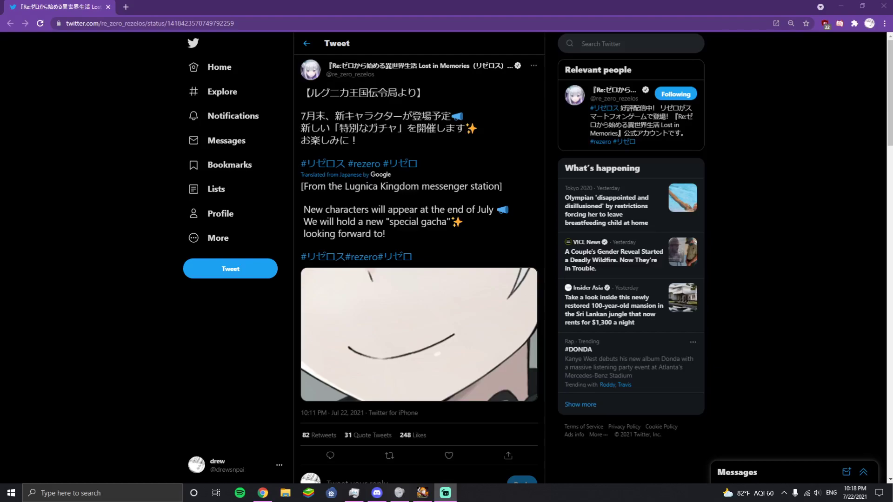
- Select part of the Re:Zero tweet's translated text, then view its attached image full size
click(448, 456)
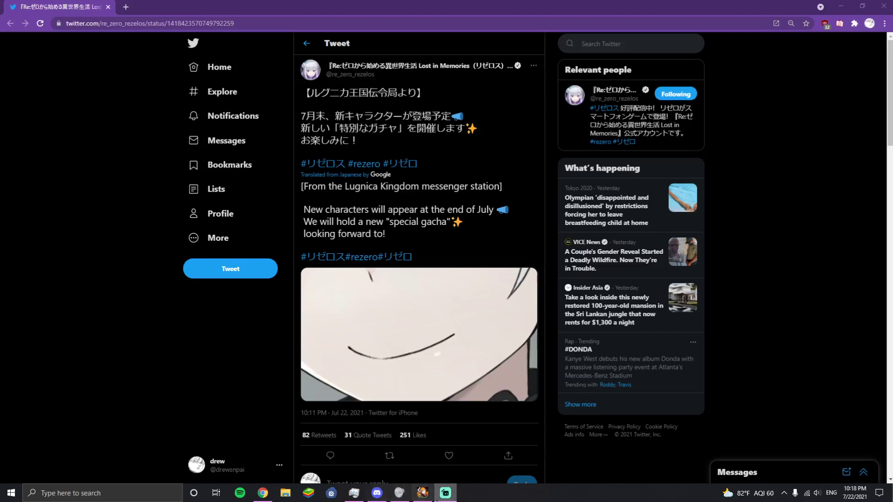
click(446, 492)
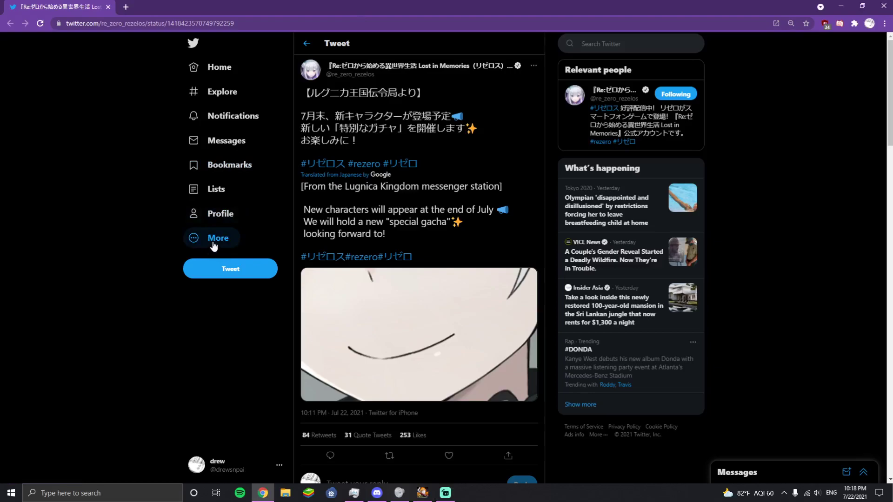
double_click(341, 209)
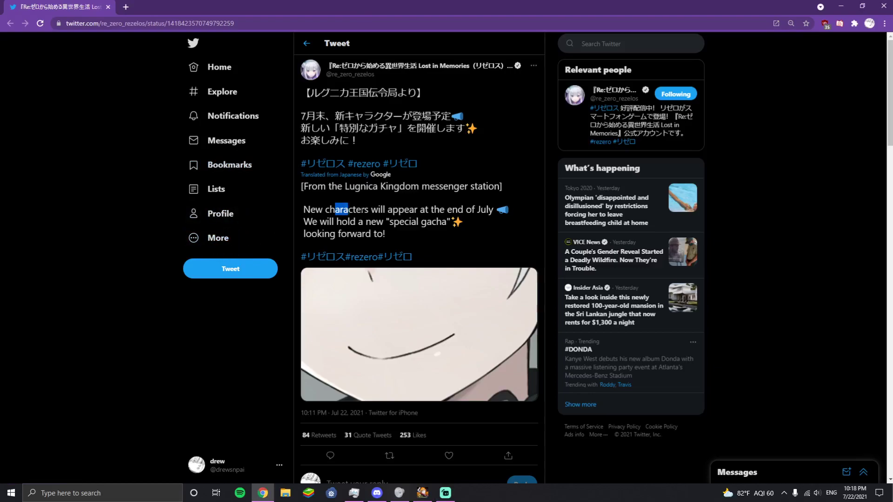
drag(347, 209, 365, 223)
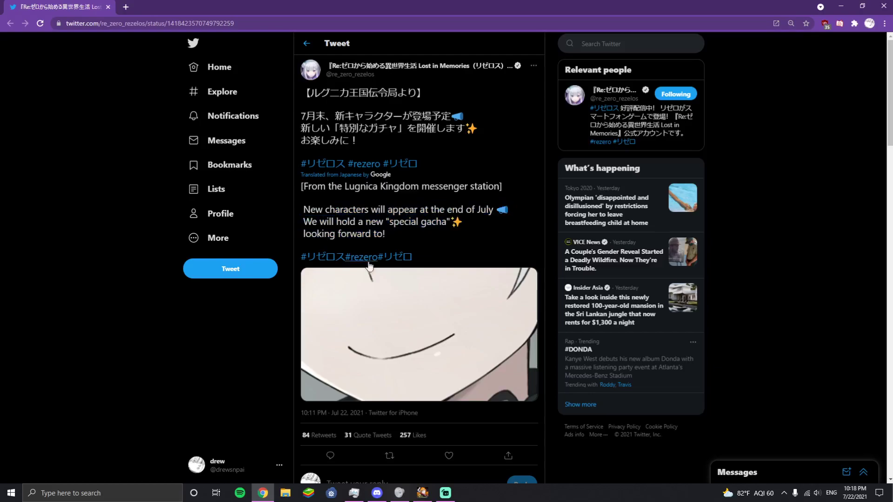
click(419, 335)
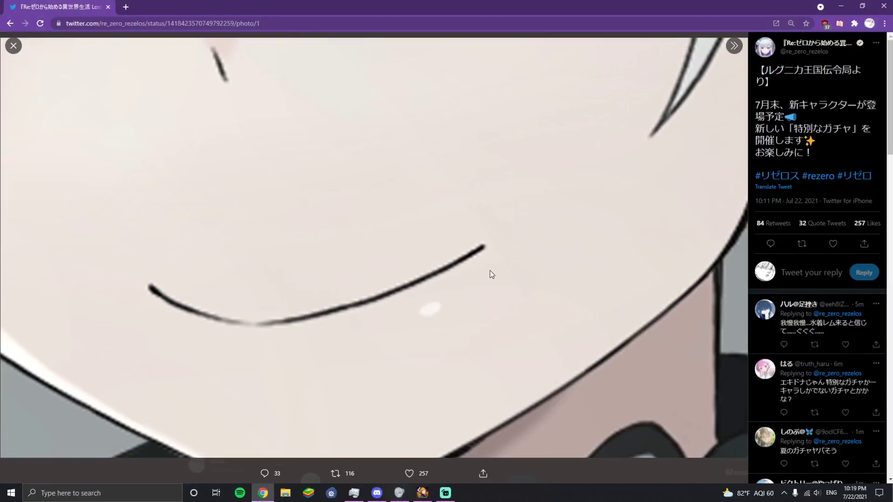
- Exit the photo viewer and heart the Re:Zero Lost in Memories announcement tweet
click(13, 46)
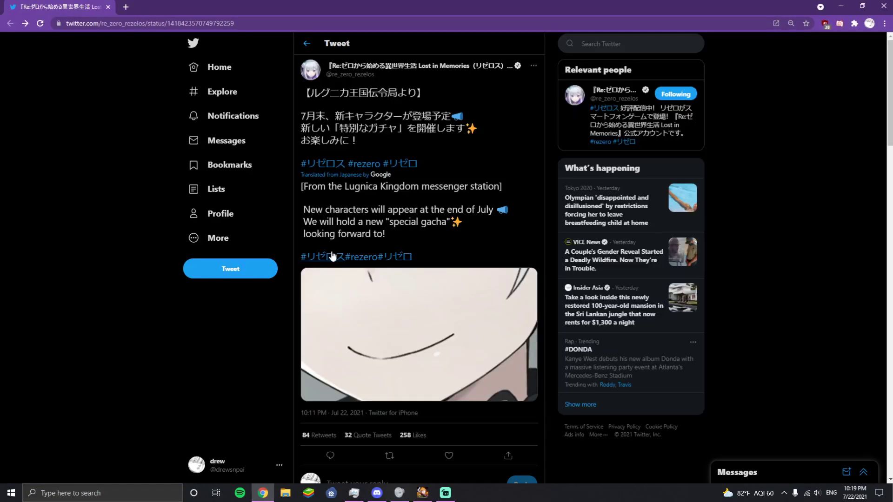
click(448, 455)
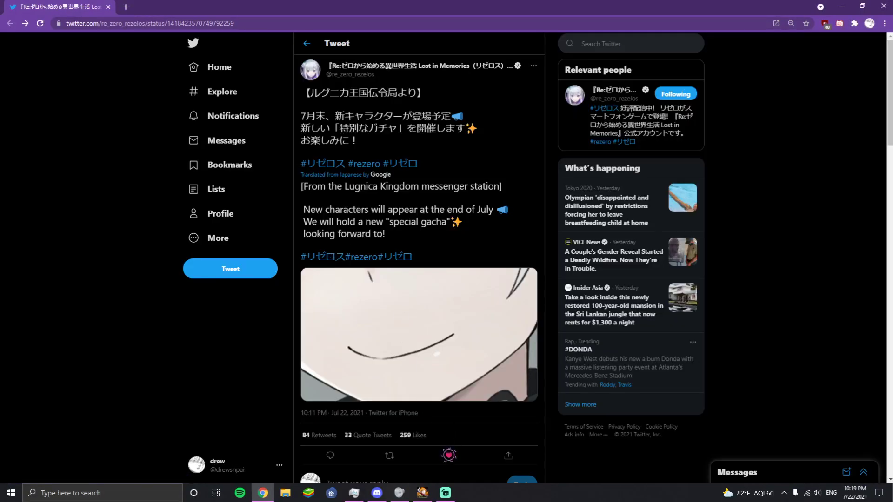
click(448, 456)
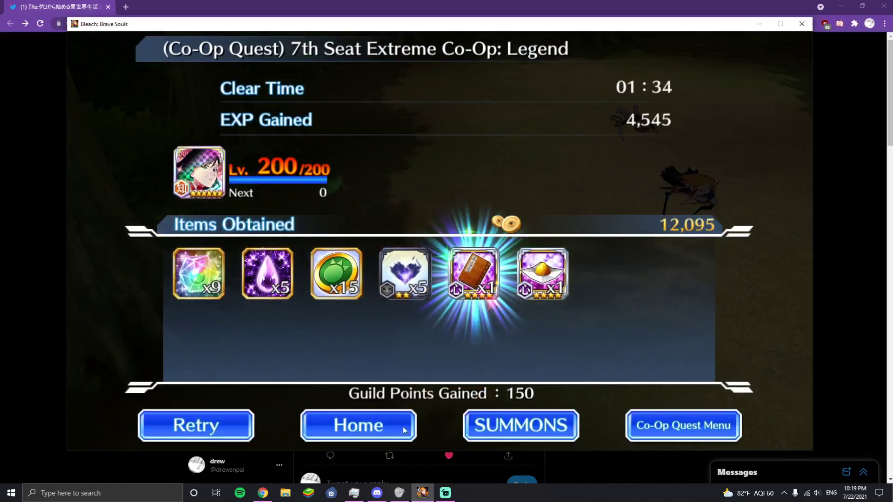
- Return to the Bleach: Brave Souls home screen from the co-op quest results
click(358, 425)
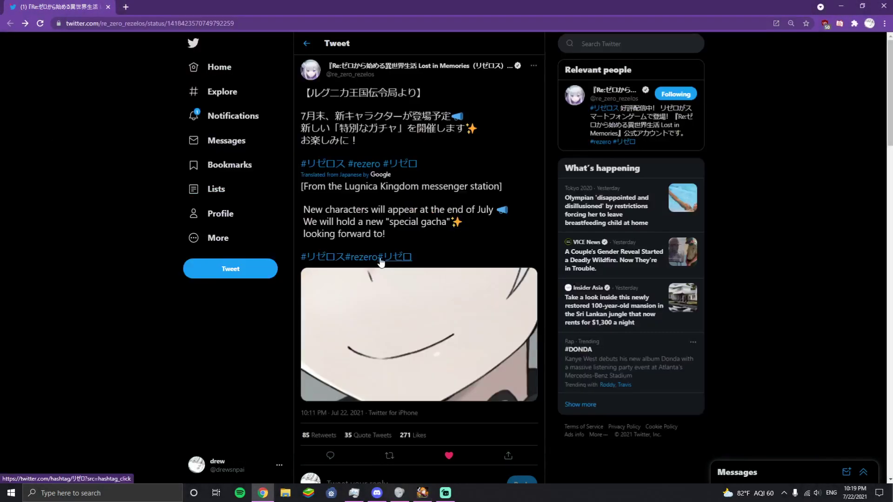
mouse_move(389, 239)
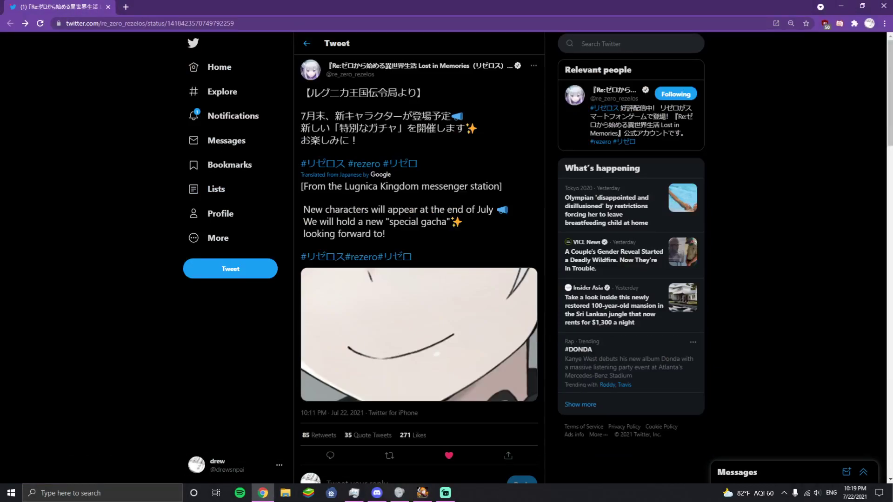
- Scroll the liked Re:Zero tweet and show its Retweet / Quote Tweet options
scroll(down, 3)
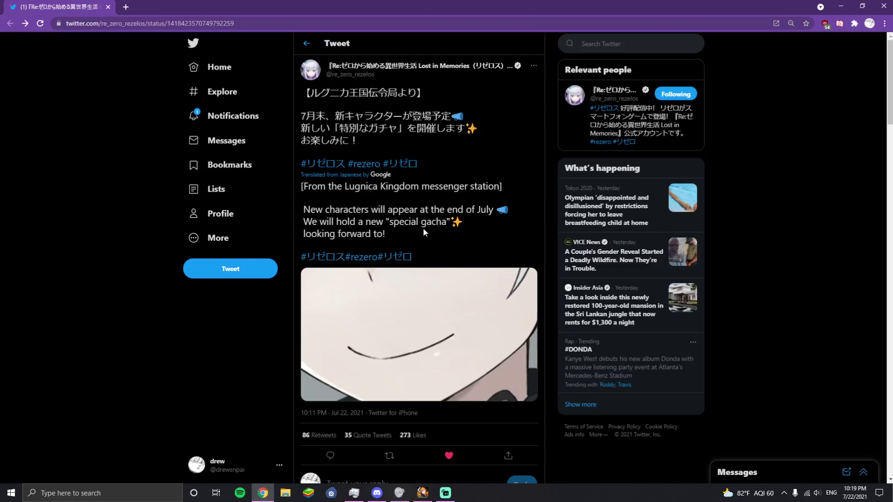
mouse_move(424, 235)
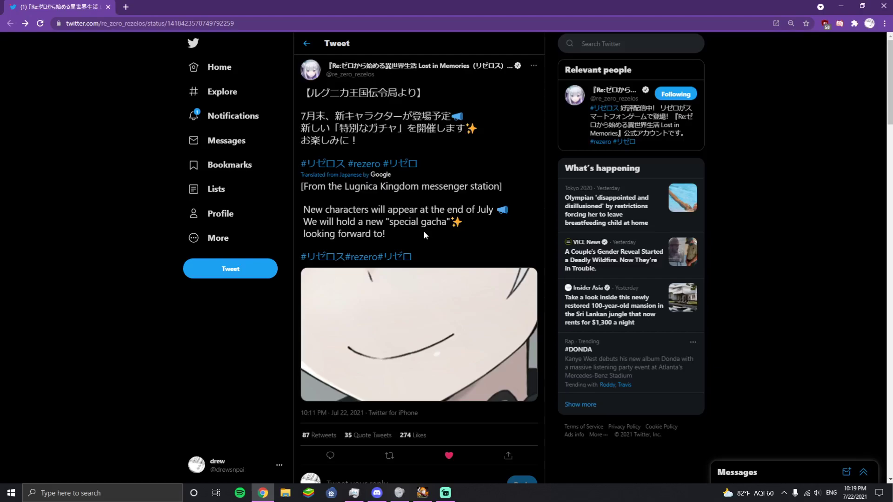
mouse_move(423, 238)
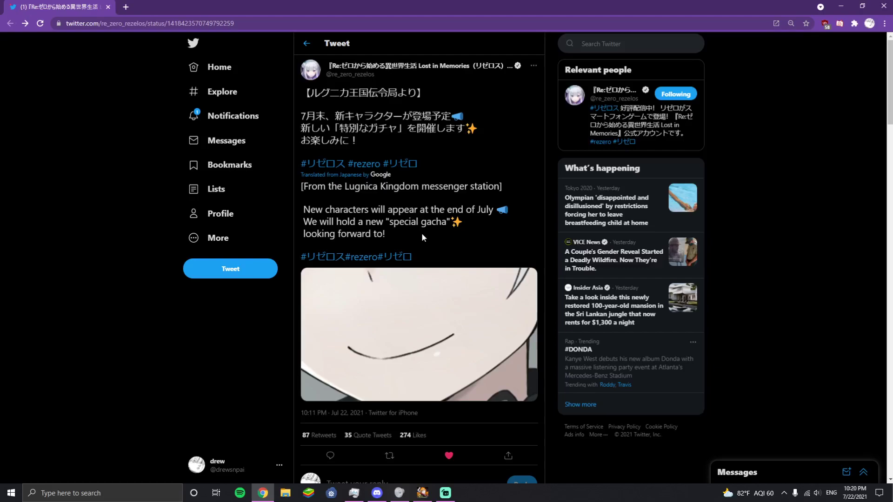
click(389, 456)
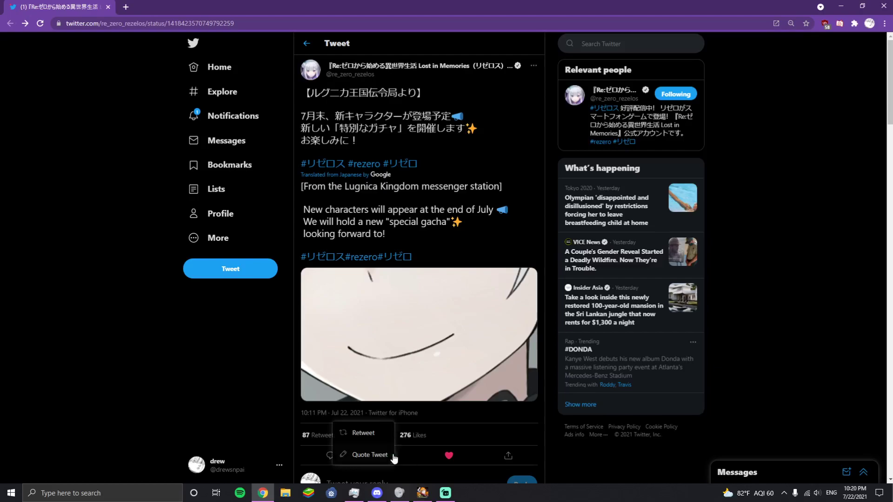
- Retweet the announcement, then quote-tweet it with 'I CANT BELIVE IT'
click(362, 433)
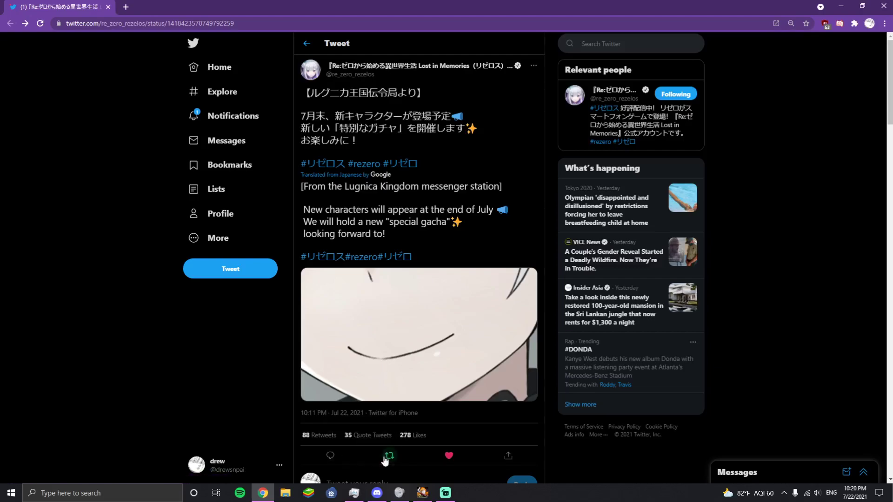
click(389, 456)
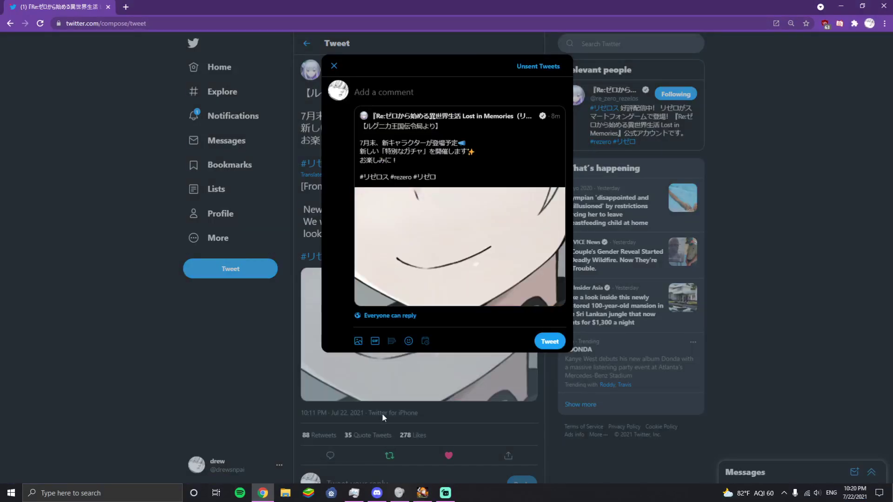
text(I CANT B)
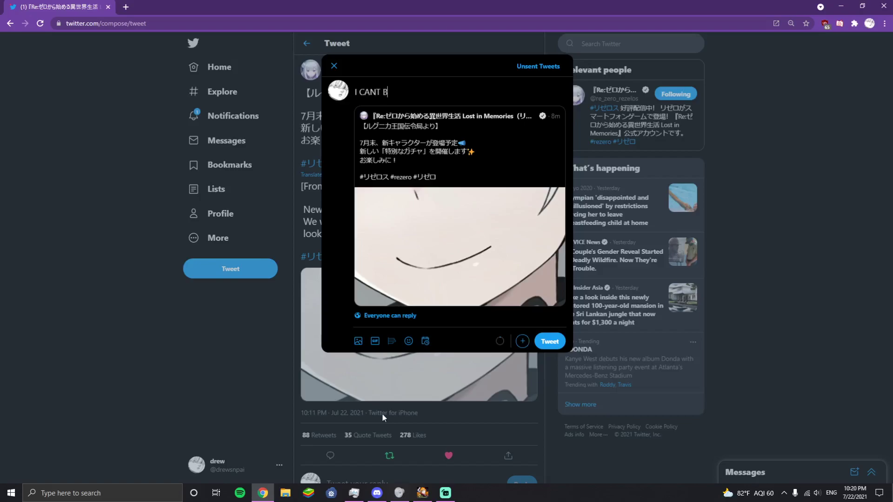
text(ELIVE IT)
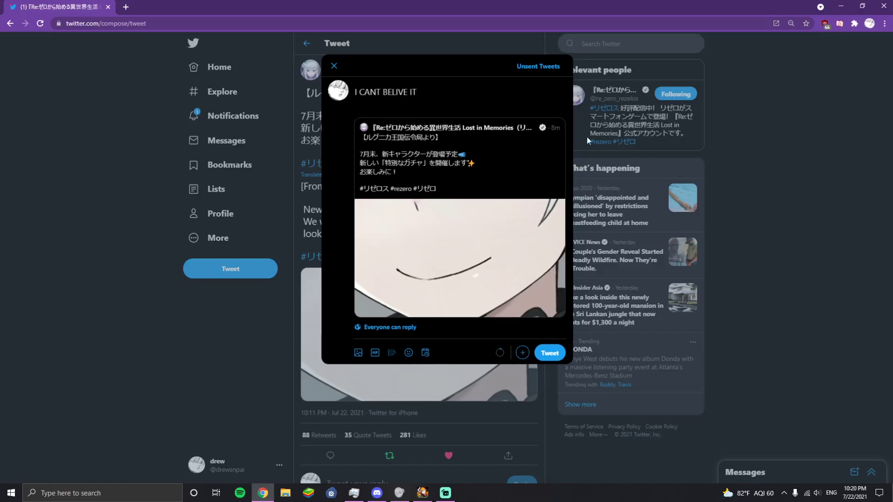
click(548, 353)
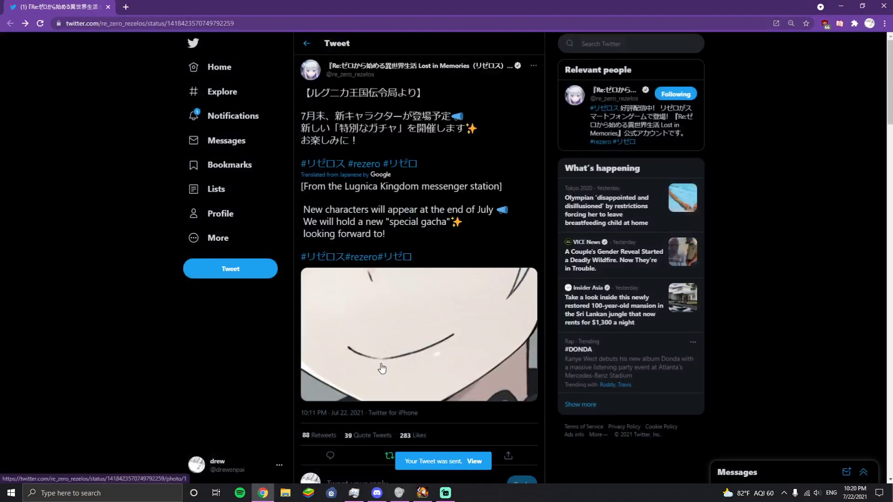
mouse_move(299, 264)
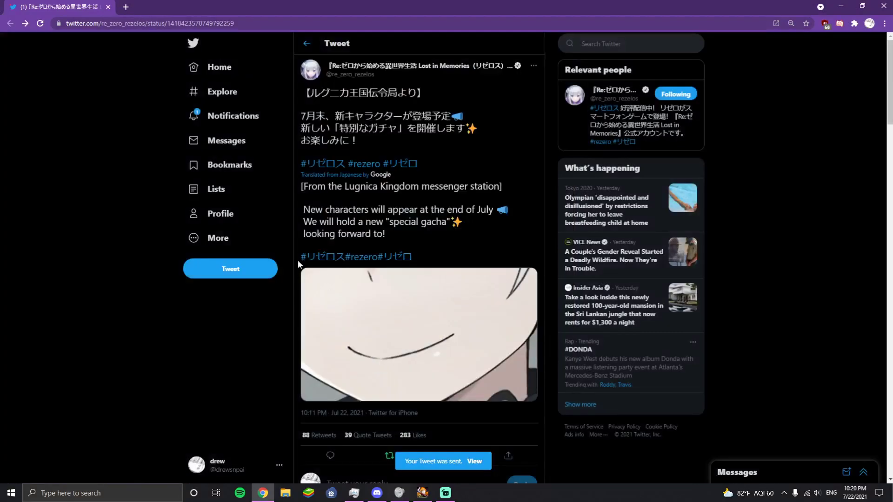
mouse_move(261, 311)
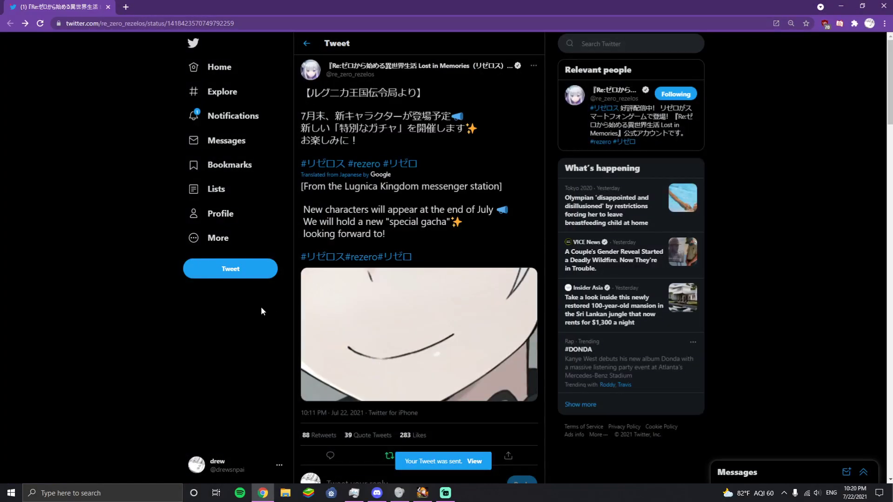
click(448, 456)
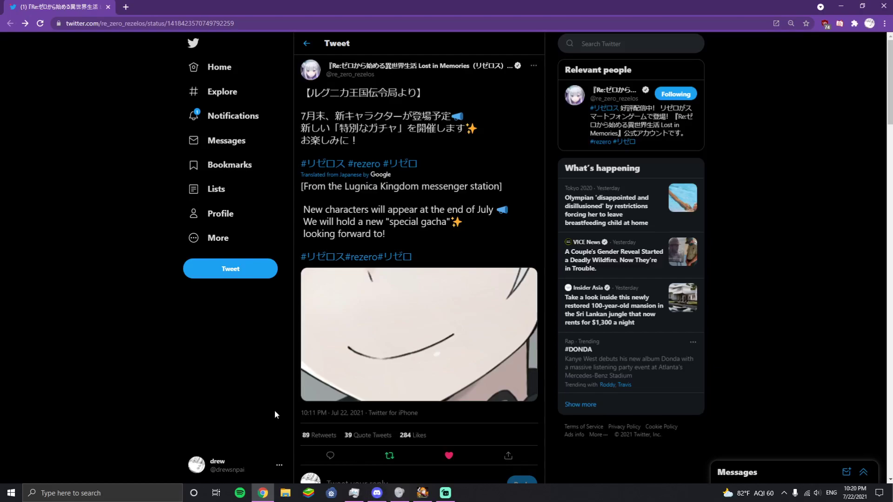
mouse_move(229, 306)
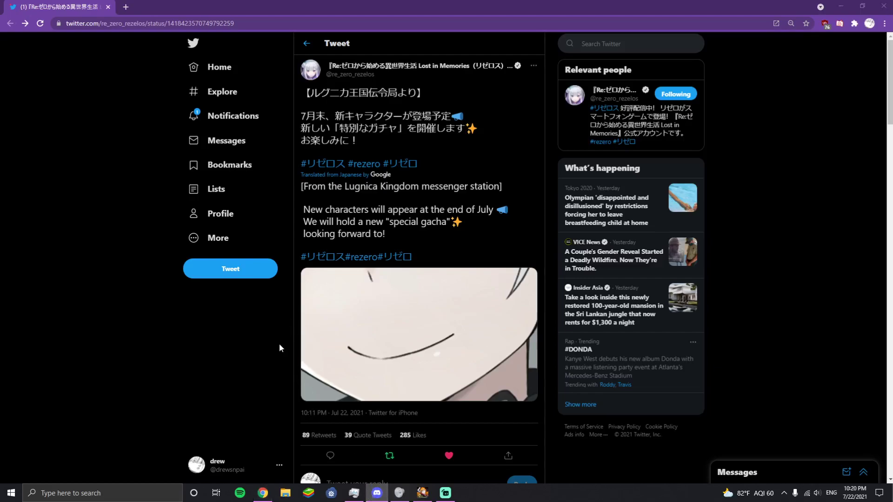
mouse_move(284, 339)
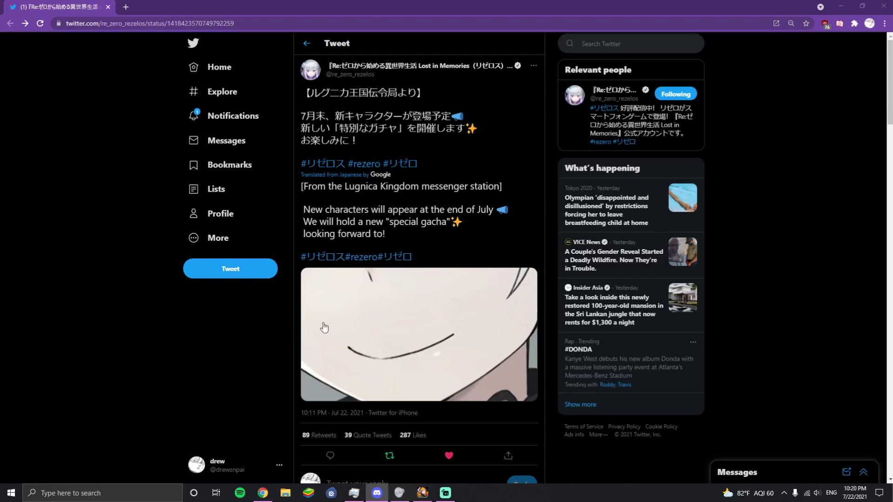
mouse_move(386, 253)
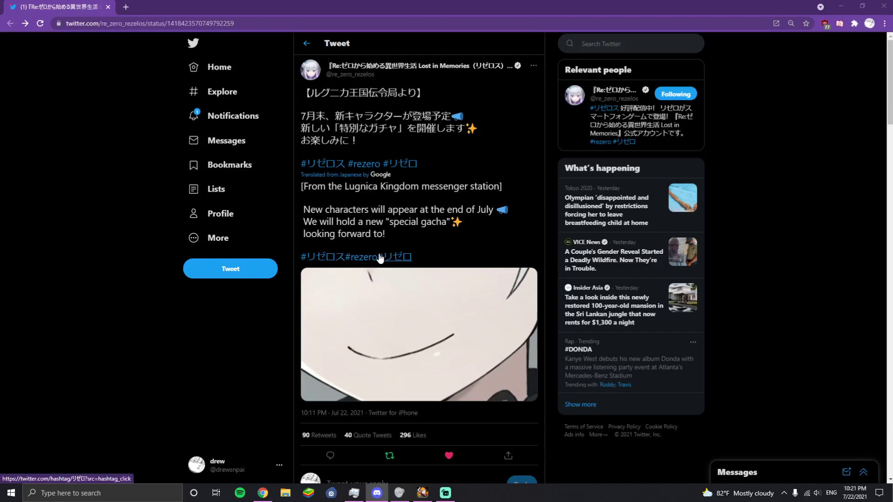
mouse_move(365, 248)
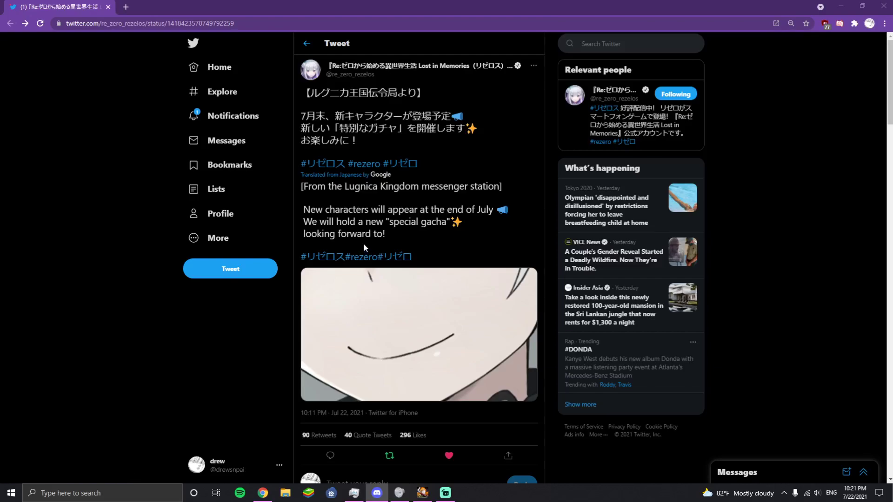